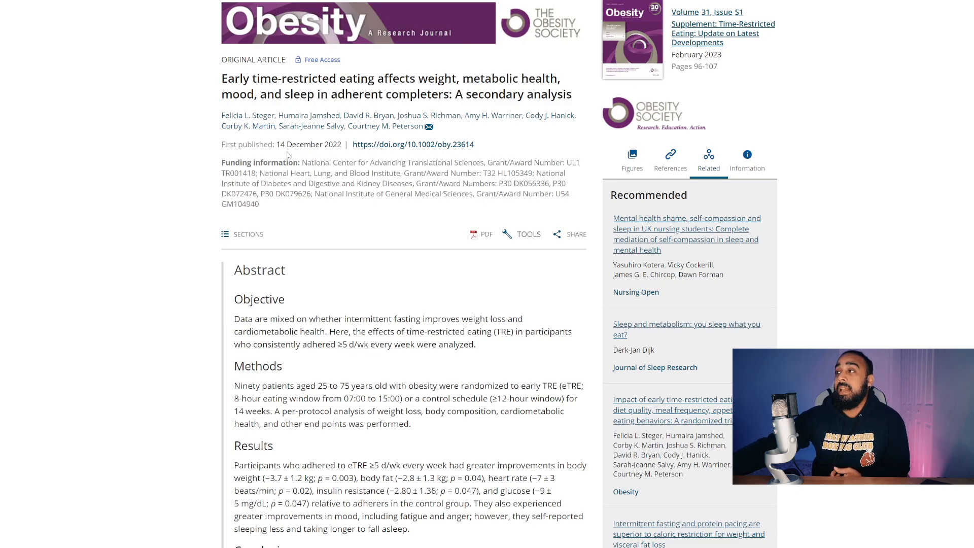
{"action": "mouse_move", "coordinate": [320, 159]}
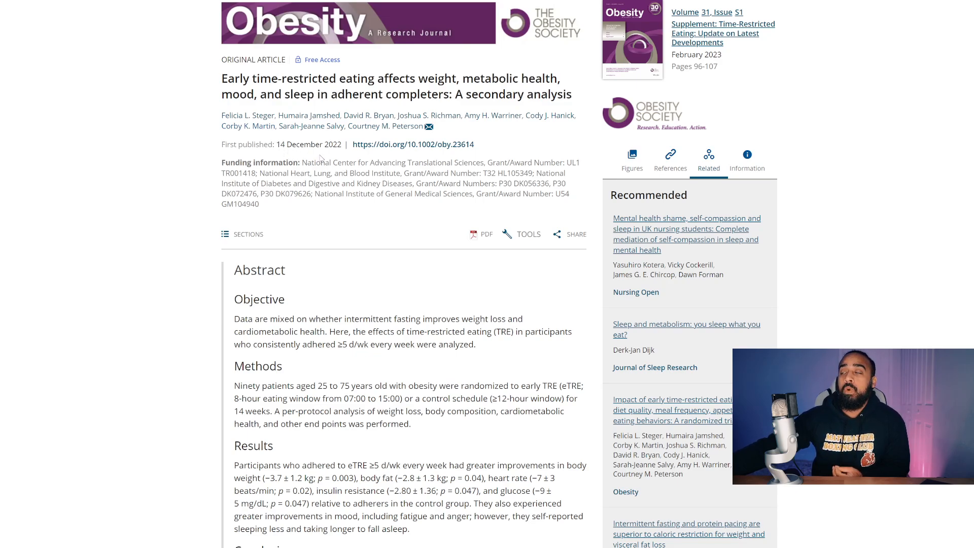
Scroll past the title and funding details to show the full Objective-to-Conclusions abstract
{"action": "scroll", "scroll_direction": "down", "scroll_amount": 3}
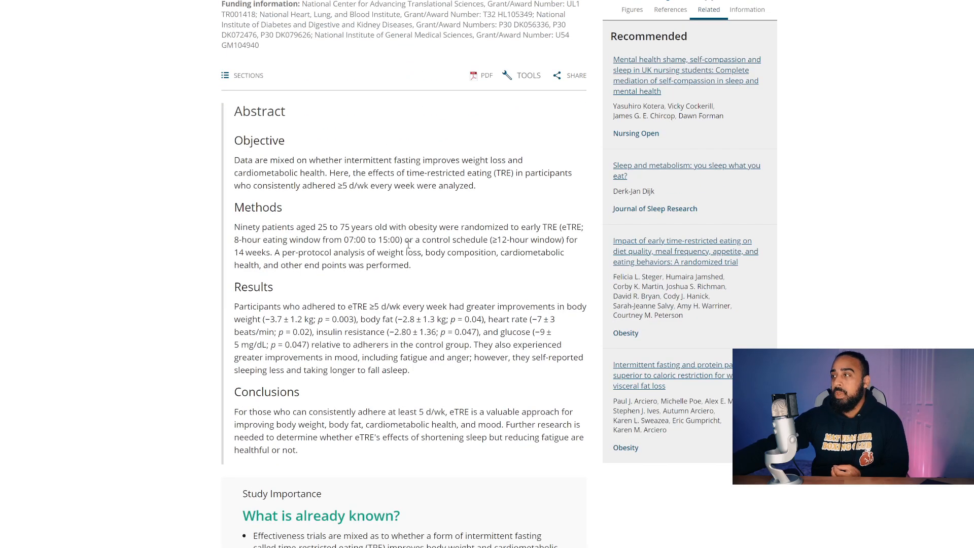
{"action": "double_click", "coordinate": [263, 141]}
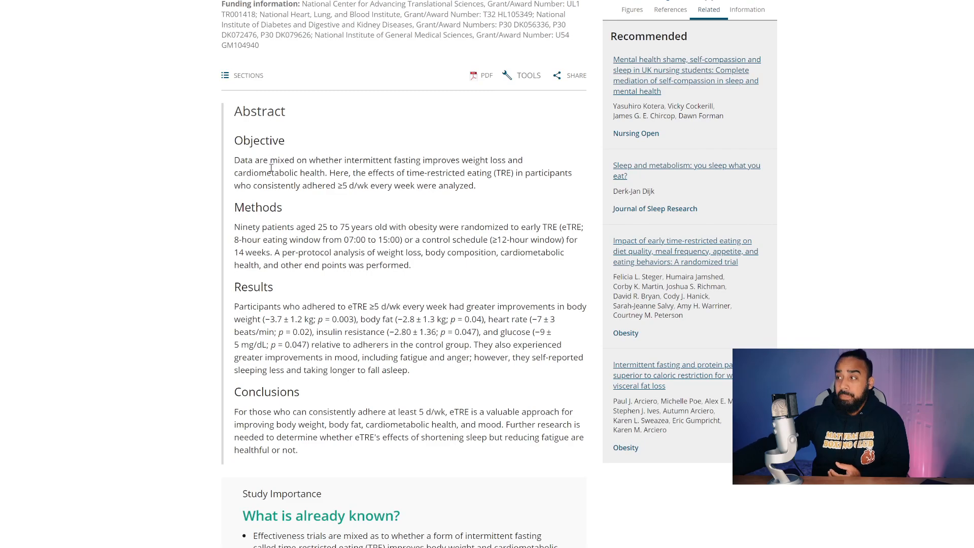
{"action": "double_click", "coordinate": [280, 161]}
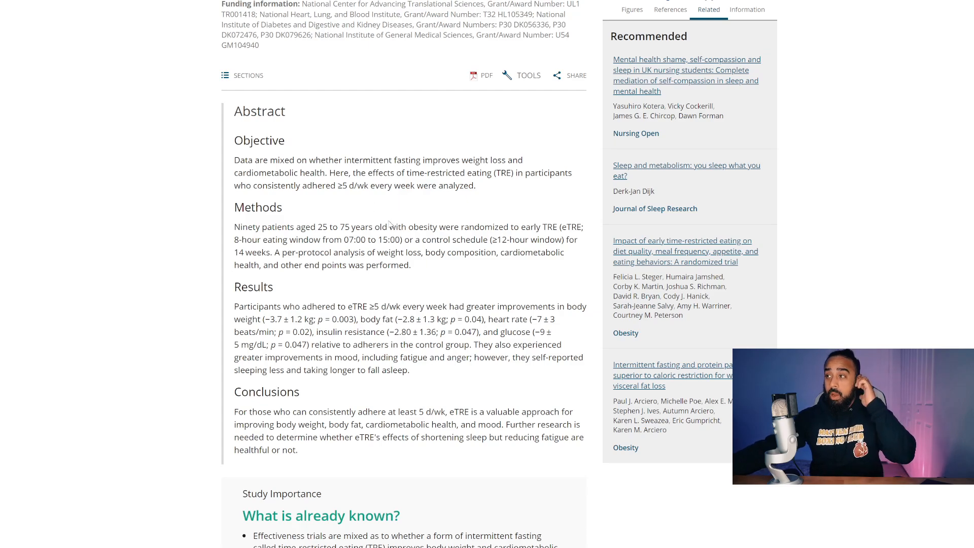
{"action": "scroll", "scroll_direction": "down", "scroll_amount": 3}
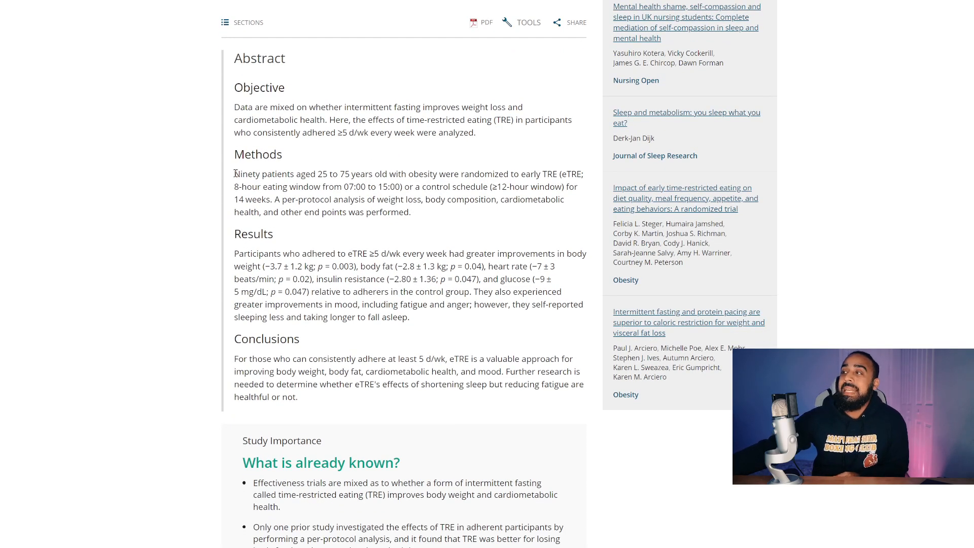
{"action": "left_click_drag", "start_coordinate": [234, 174], "coordinate": [348, 174]}
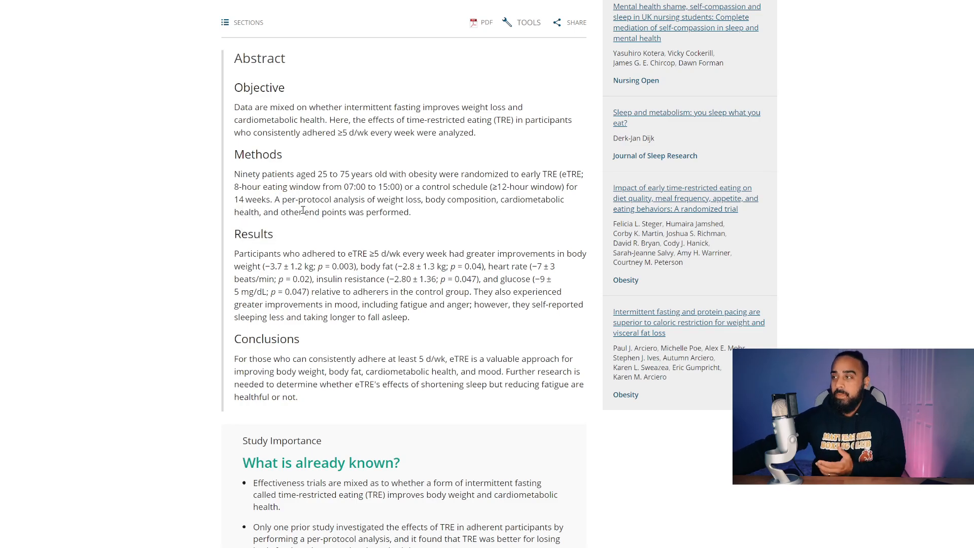
{"action": "scroll", "scroll_direction": "down", "scroll_amount": 3}
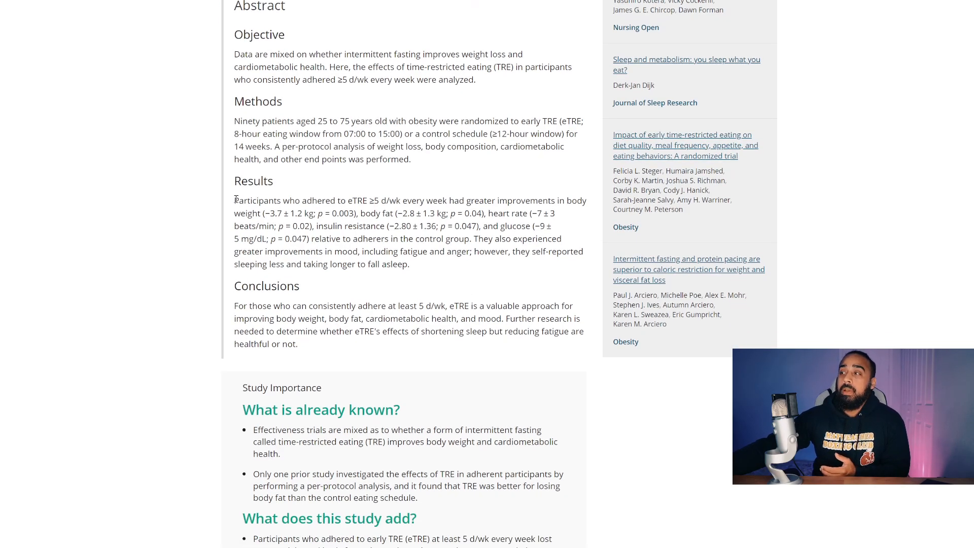
{"action": "left_click_drag", "start_coordinate": [234, 200], "coordinate": [539, 213]}
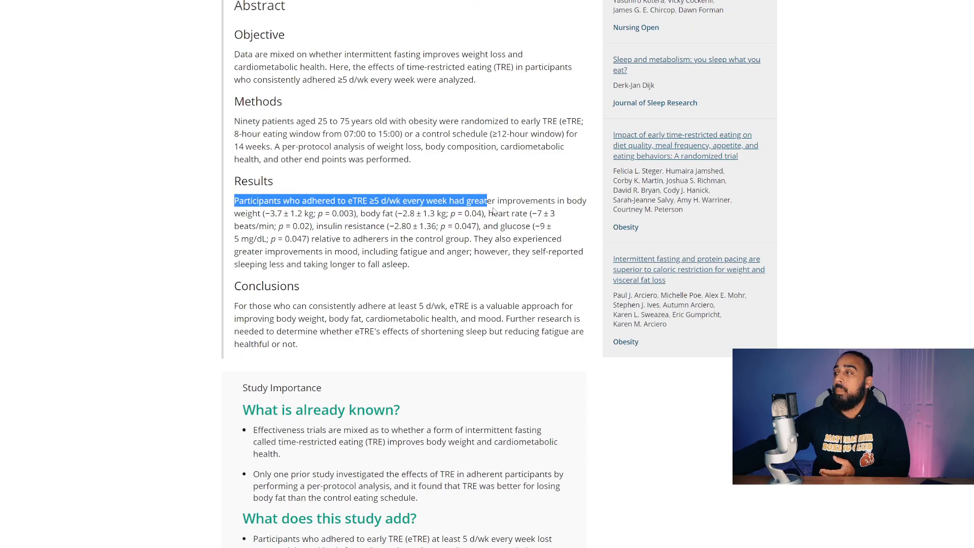
{"action": "left_click_drag", "start_coordinate": [488, 199], "coordinate": [556, 213]}
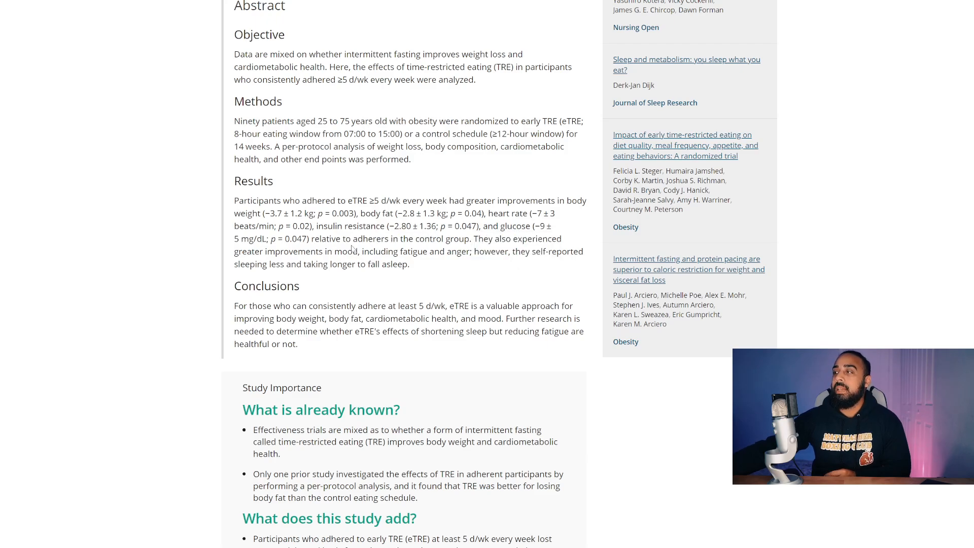
{"action": "left_click_drag", "start_coordinate": [400, 238], "coordinate": [459, 239]}
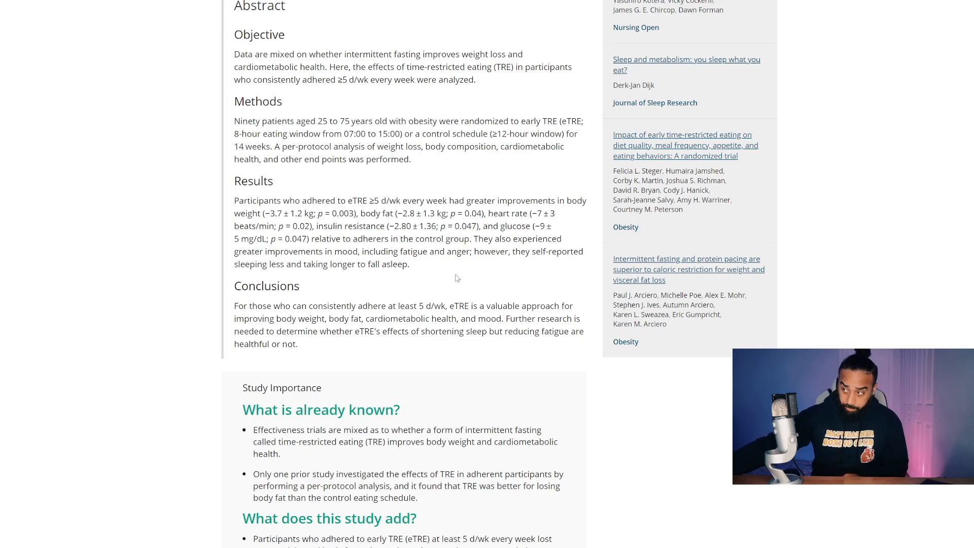
{"action": "mouse_move", "coordinate": [464, 270]}
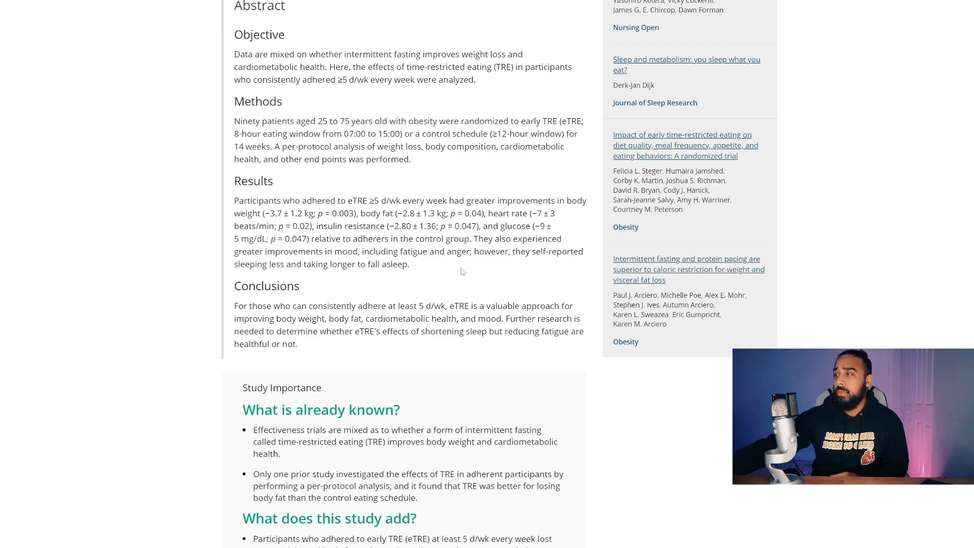
Show both 'What does this study add?' points in the Study Importance box
{"action": "scroll", "scroll_direction": "down", "scroll_amount": 3}
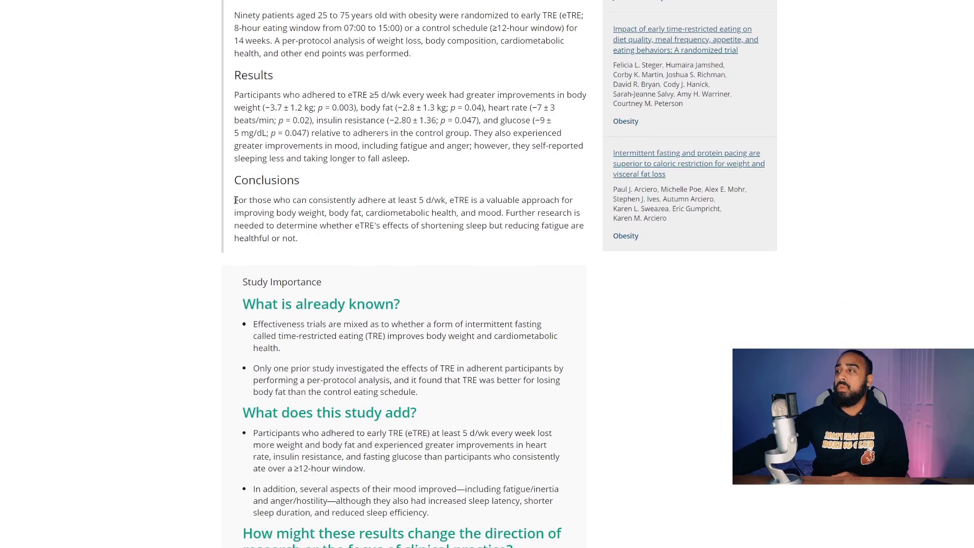
{"action": "left_click_drag", "start_coordinate": [234, 200], "coordinate": [536, 199]}
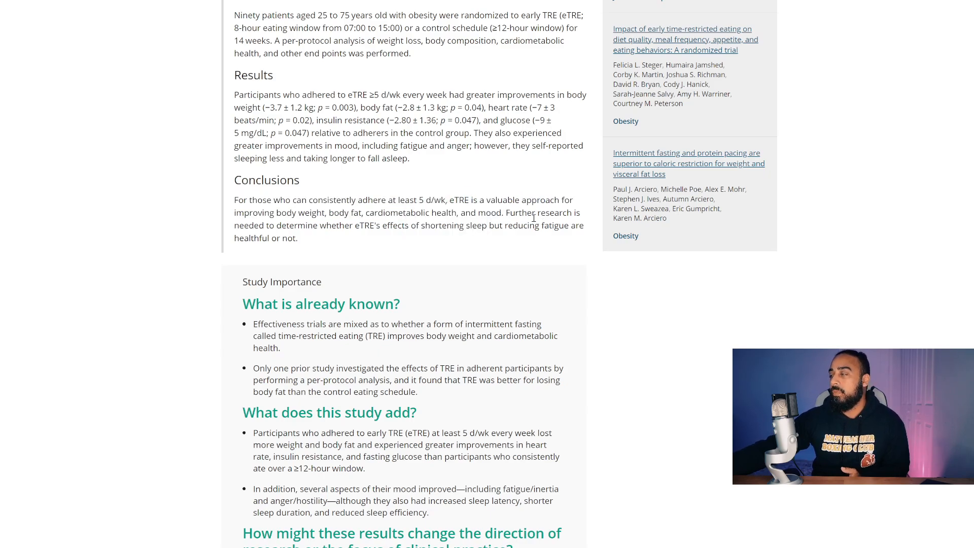
{"action": "mouse_move", "coordinate": [509, 256]}
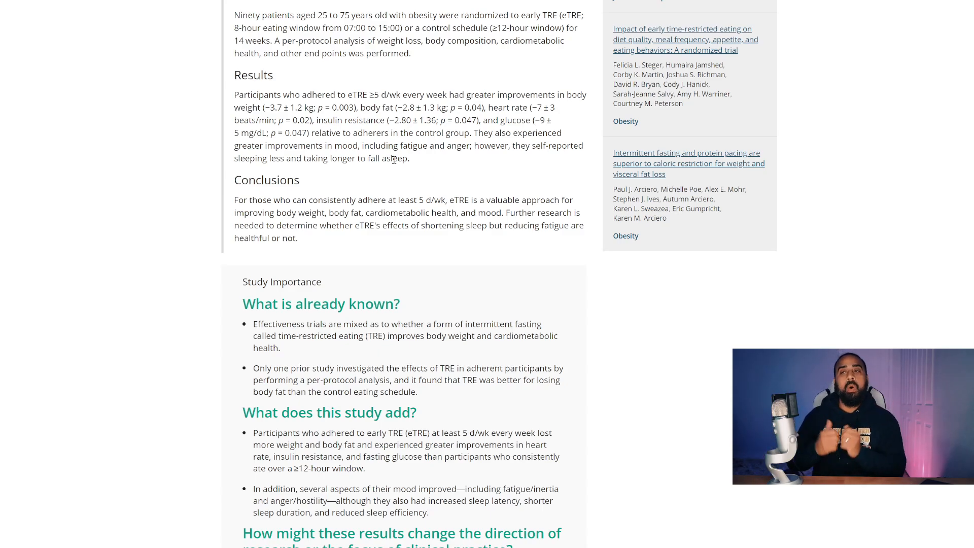
Scroll past Study Importance to the Introduction on intermittent fasting background
{"action": "scroll", "scroll_direction": "down", "scroll_amount": 3}
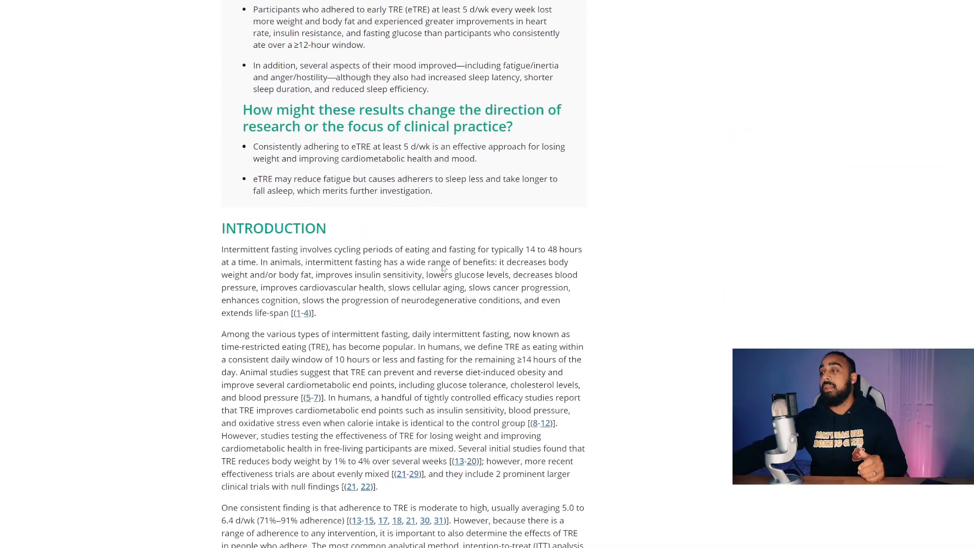
{"action": "scroll", "scroll_direction": "down", "scroll_amount": 3}
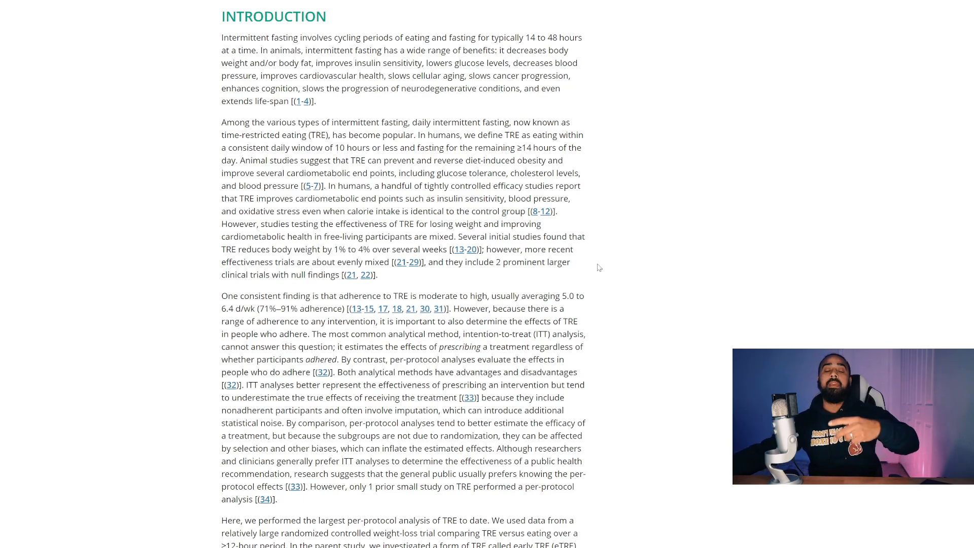
{"action": "mouse_move", "coordinate": [594, 260]}
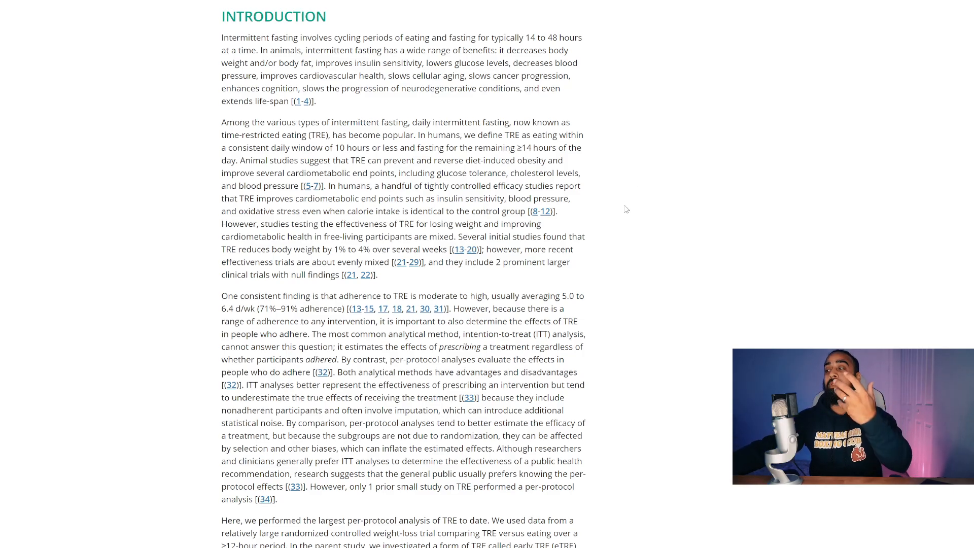
Scroll down to Table 1 and select the male participant count, 10 (28%)
{"action": "scroll", "scroll_direction": "down", "scroll_amount": 3}
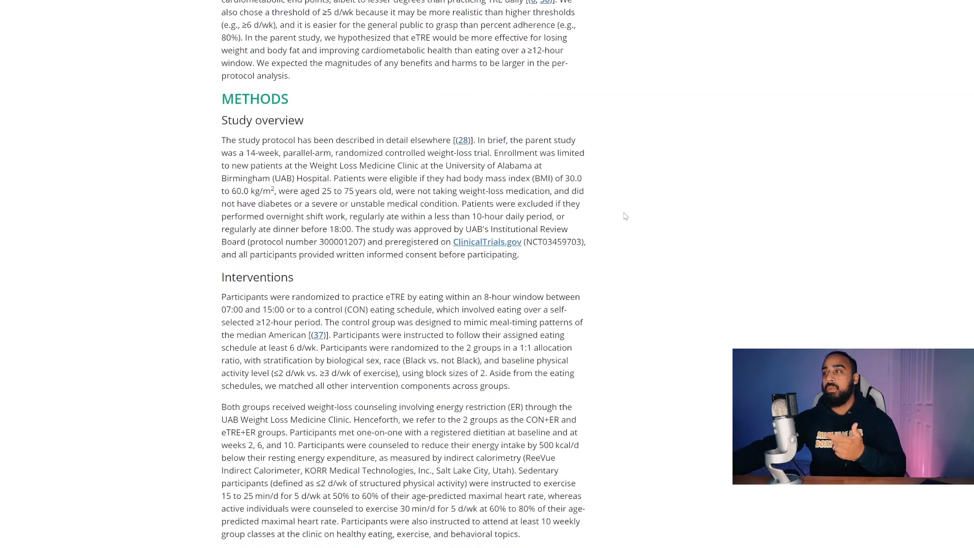
{"action": "scroll", "scroll_direction": "down", "scroll_amount": 3}
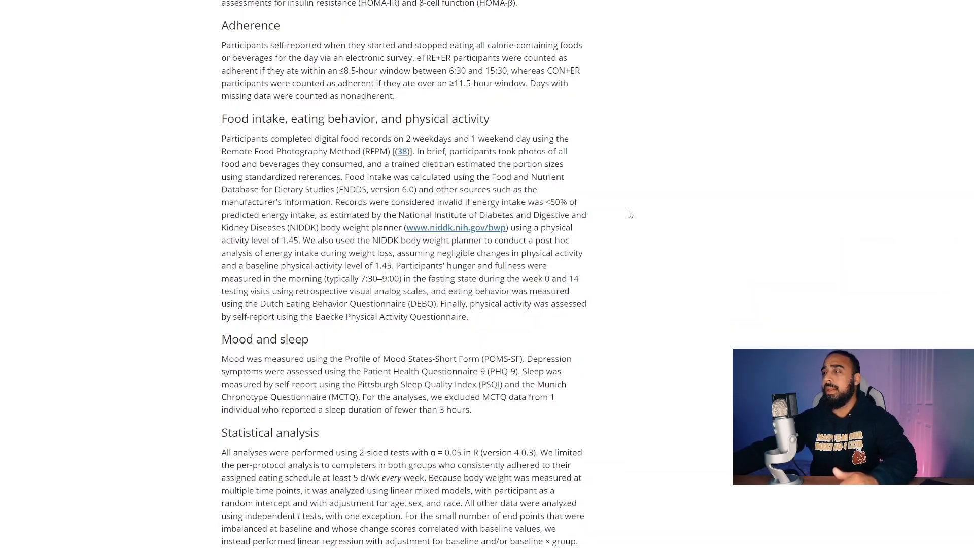
{"action": "scroll", "scroll_direction": "down", "scroll_amount": 3}
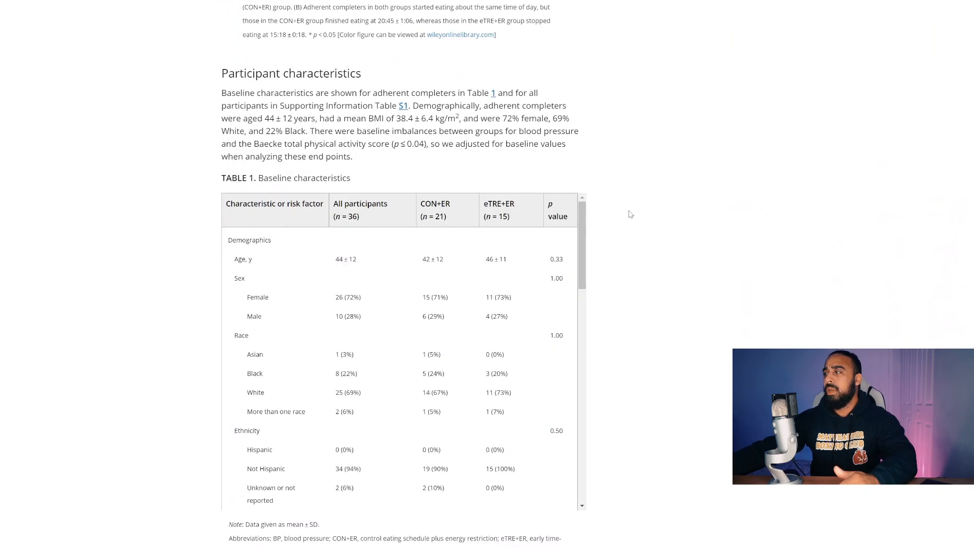
{"action": "scroll", "scroll_direction": "down", "scroll_amount": 3}
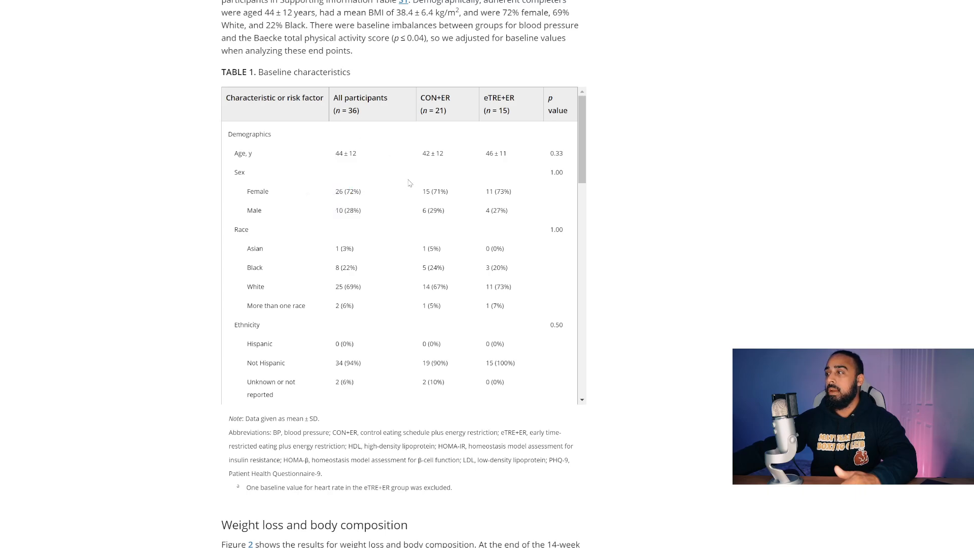
{"action": "double_click", "coordinate": [349, 210]}
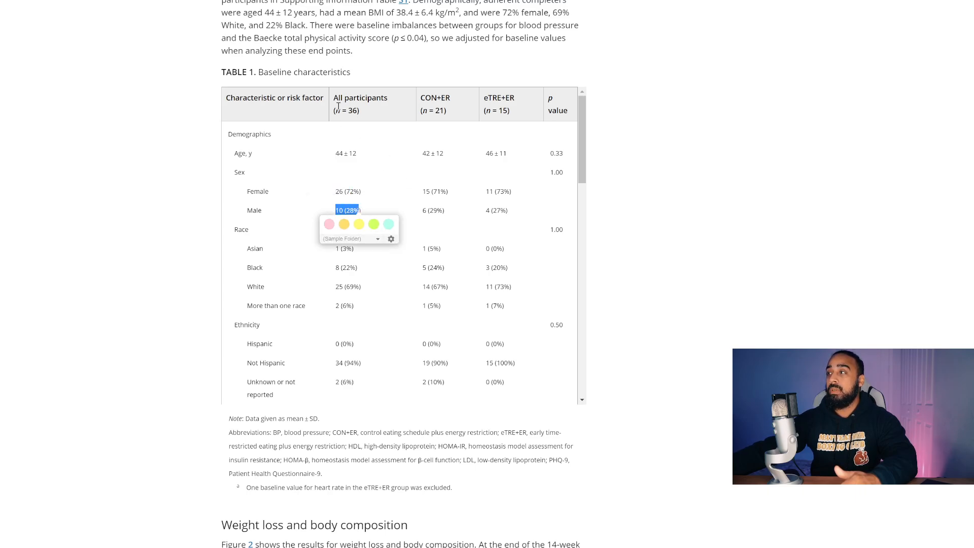
{"action": "mouse_move", "coordinate": [400, 166]}
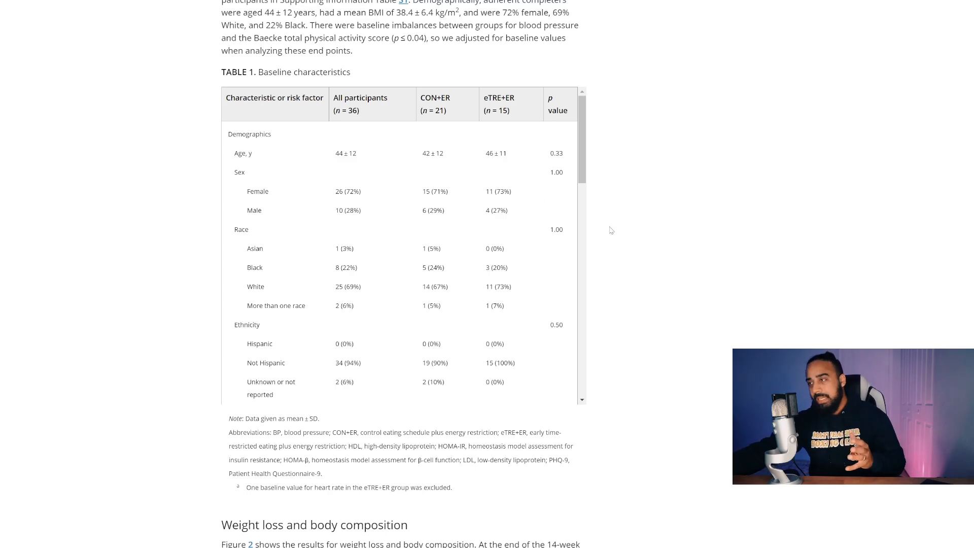
{"action": "mouse_move", "coordinate": [631, 241]}
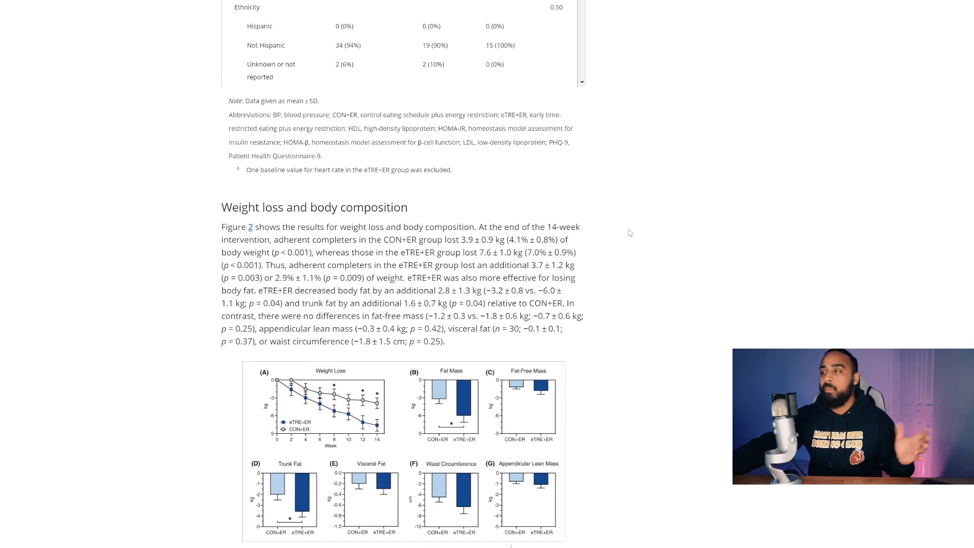
Show Figure 2's weight and body composition panels A–G with their caption
{"action": "scroll", "scroll_direction": "down", "scroll_amount": 3}
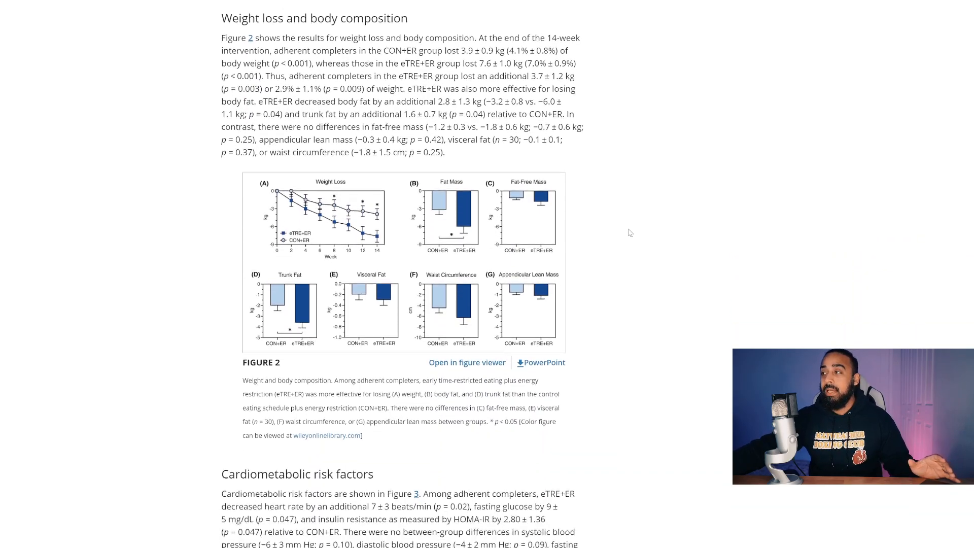
{"action": "scroll", "scroll_direction": "down", "scroll_amount": 3}
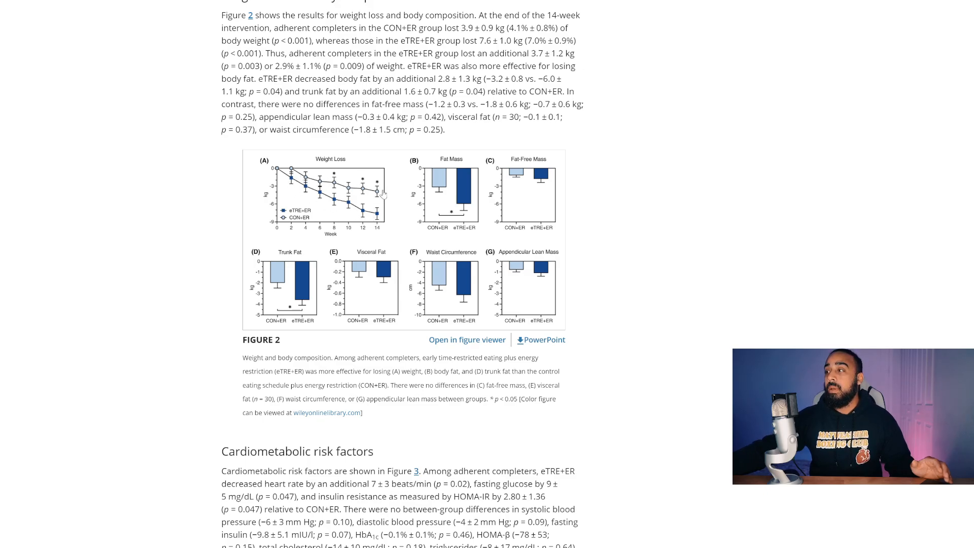
{"action": "mouse_move", "coordinate": [313, 180]}
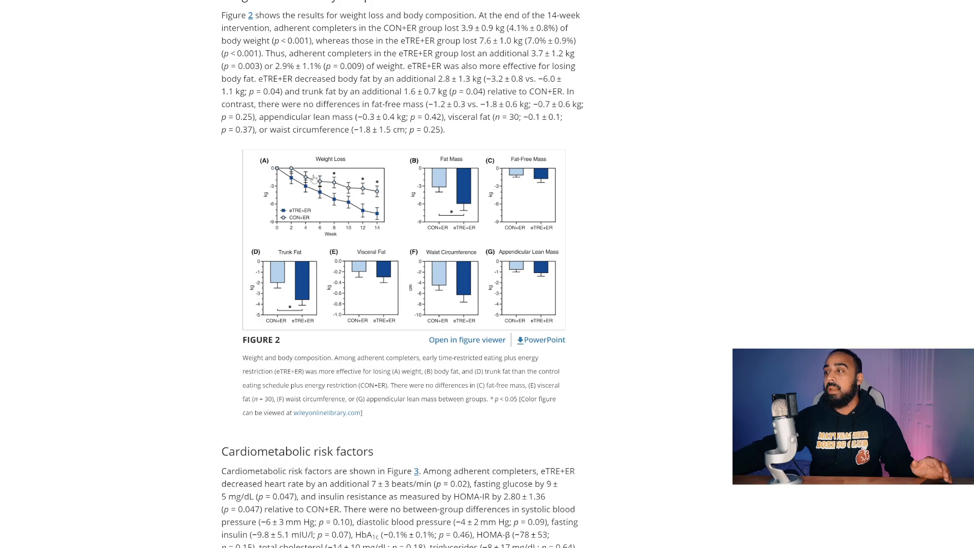
{"action": "mouse_move", "coordinate": [384, 236]}
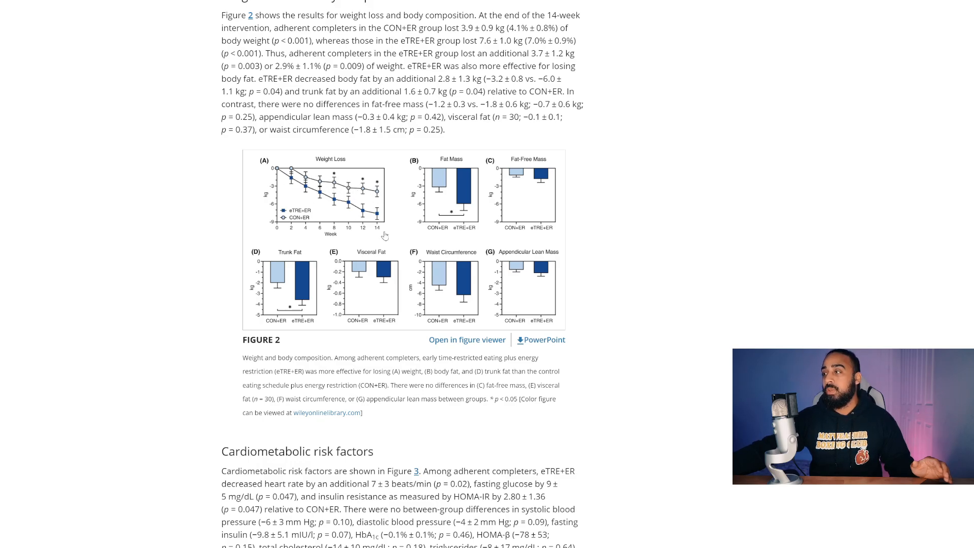
{"action": "mouse_move", "coordinate": [340, 213]}
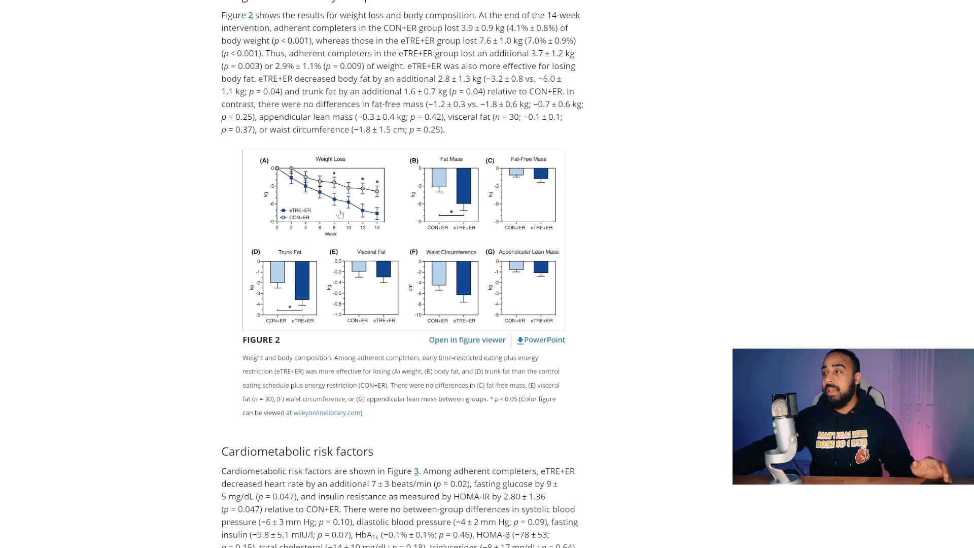
{"action": "mouse_move", "coordinate": [446, 164]}
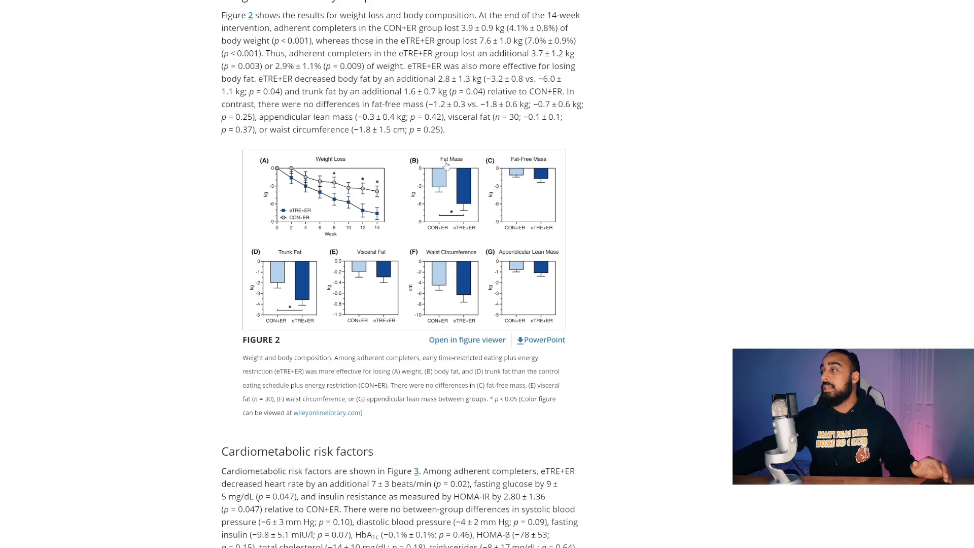
{"action": "mouse_move", "coordinate": [520, 177]}
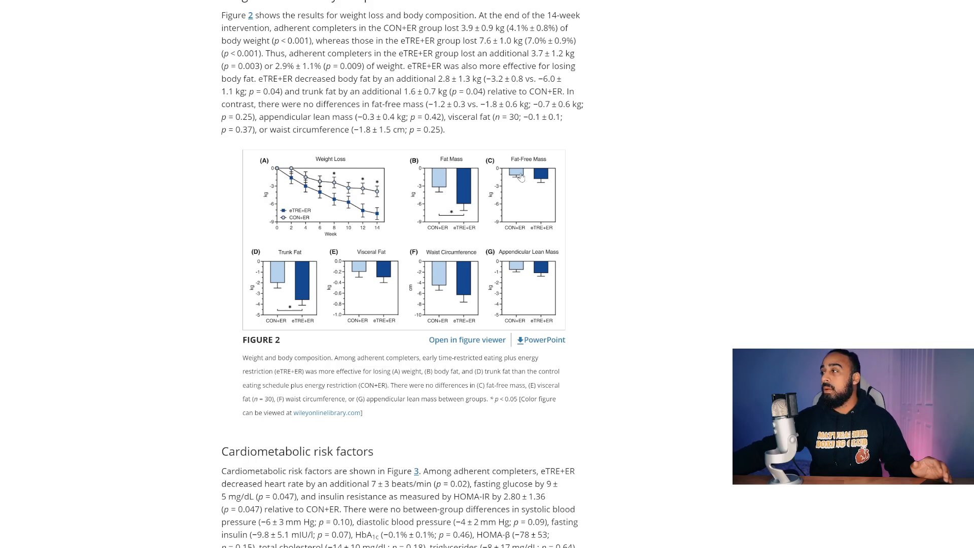
{"action": "mouse_move", "coordinate": [524, 166]}
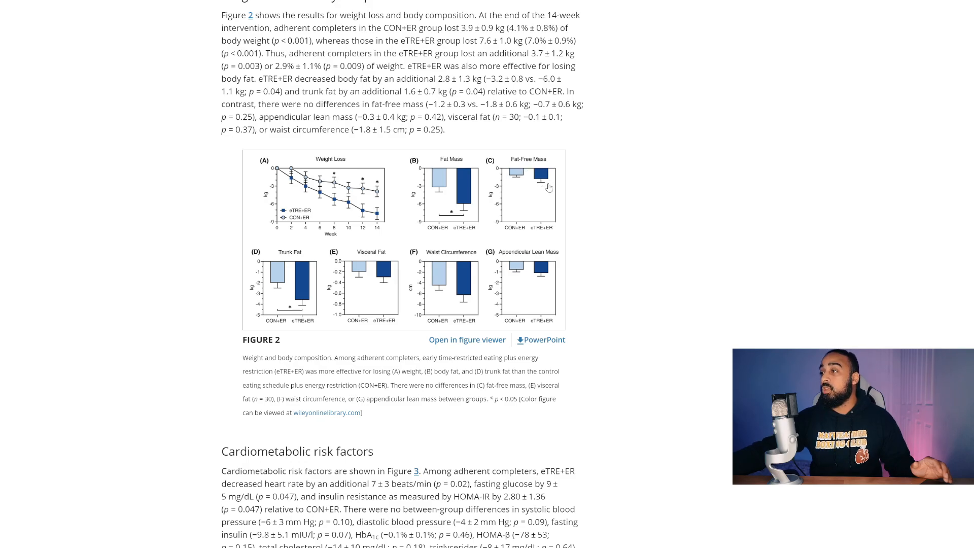
{"action": "mouse_move", "coordinate": [379, 301]}
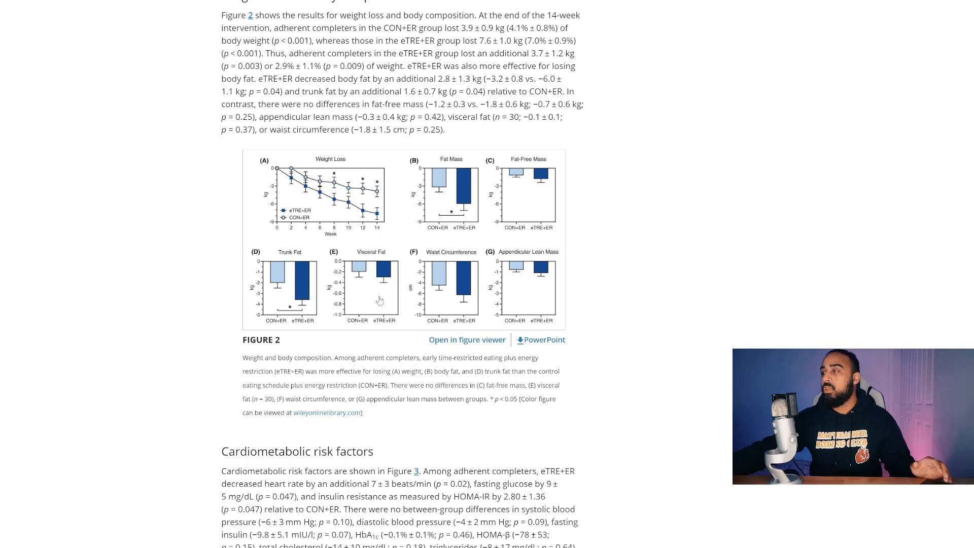
{"action": "mouse_move", "coordinate": [479, 274]}
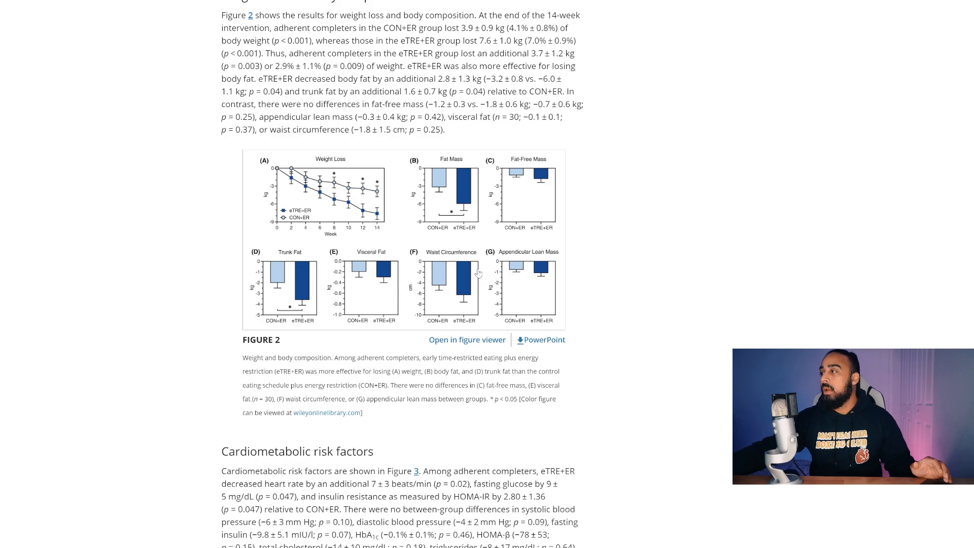
{"action": "mouse_move", "coordinate": [466, 305]}
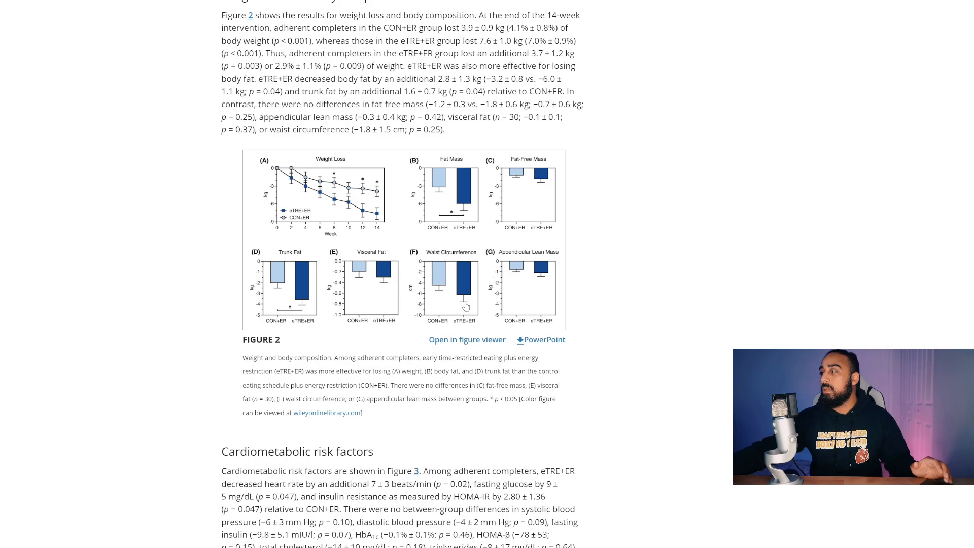
{"action": "mouse_move", "coordinate": [525, 256]}
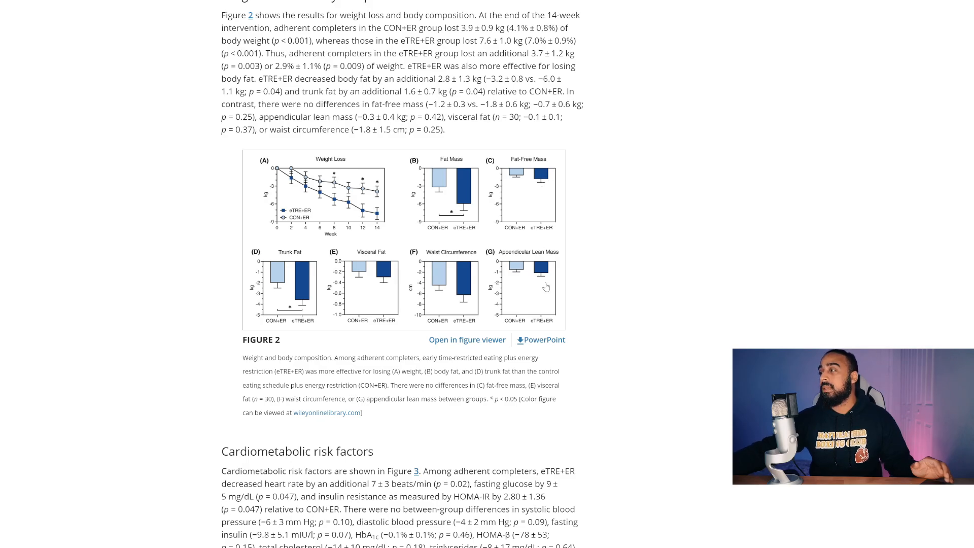
Scroll past the Figure 3 cardiometabolic charts to the Food intake, eating behavior section
{"action": "scroll", "scroll_direction": "down", "scroll_amount": 3}
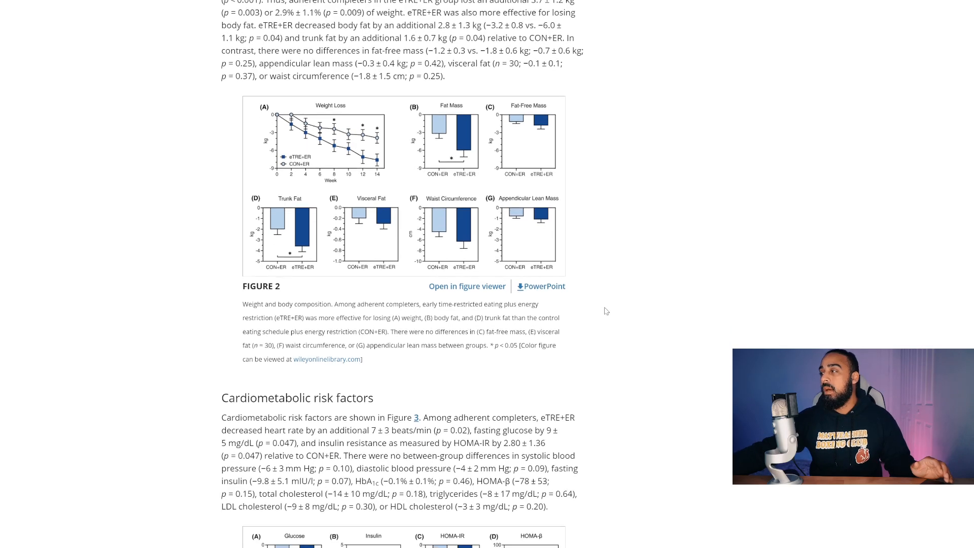
{"action": "scroll", "scroll_direction": "down", "scroll_amount": 3}
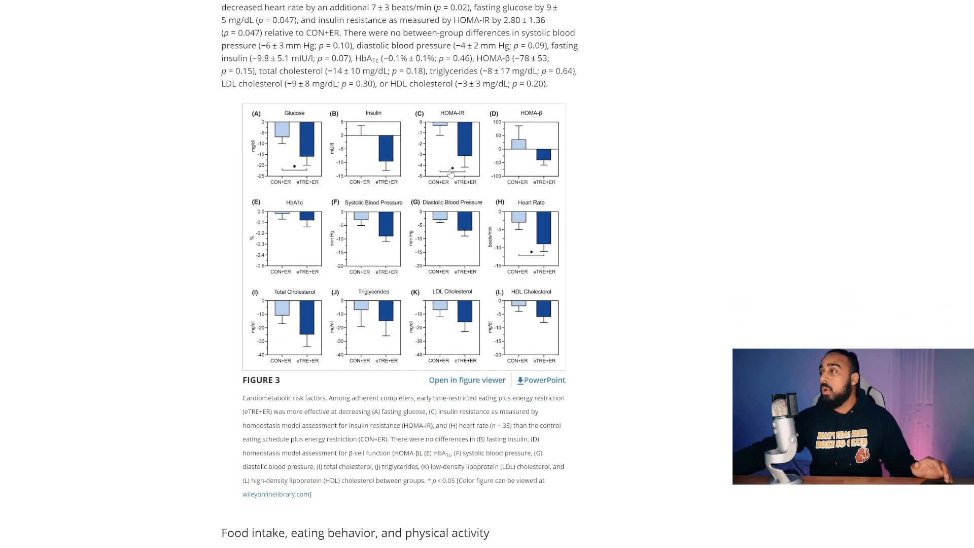
{"action": "scroll", "scroll_direction": "down", "scroll_amount": 3}
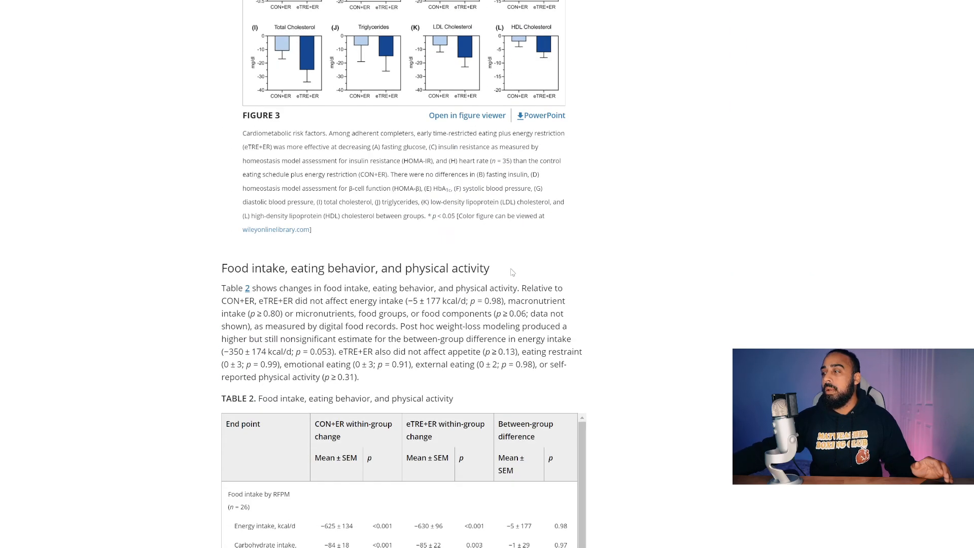
{"action": "scroll", "scroll_direction": "up", "scroll_amount": 3}
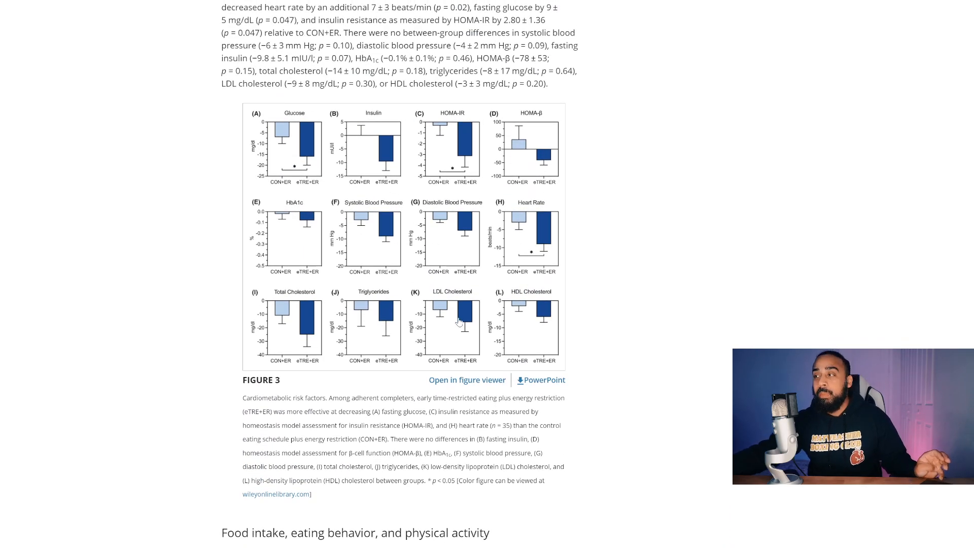
{"action": "scroll", "scroll_direction": "down", "scroll_amount": 3}
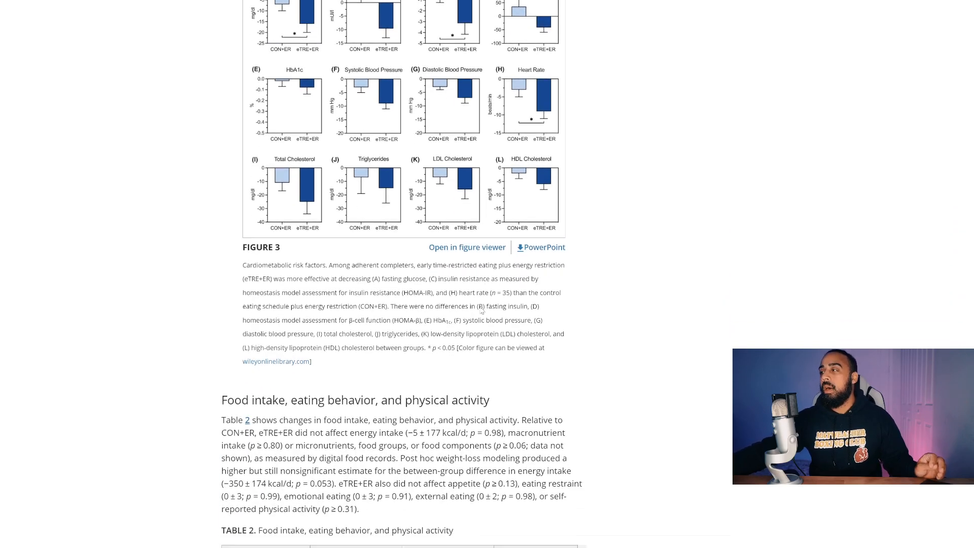
Scroll to Table 2 and select the CON+ER carbohydrate intake change, −84
{"action": "scroll", "scroll_direction": "down", "scroll_amount": 3}
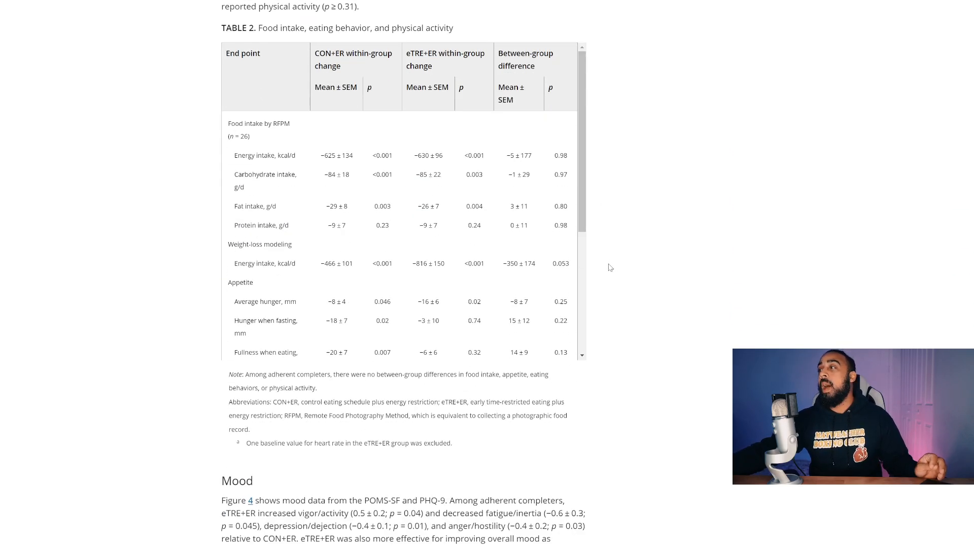
{"action": "scroll", "scroll_direction": "down", "scroll_amount": 3}
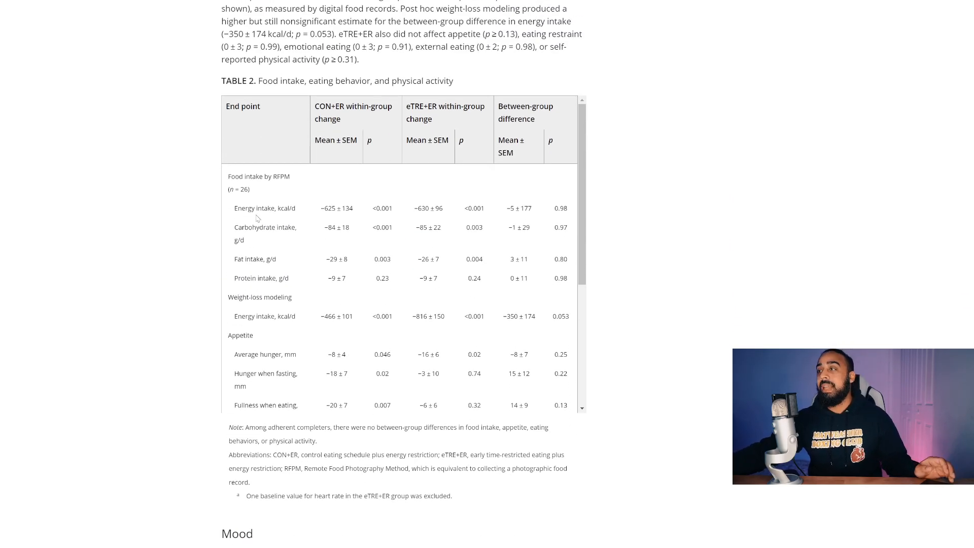
{"action": "double_click", "coordinate": [265, 208]}
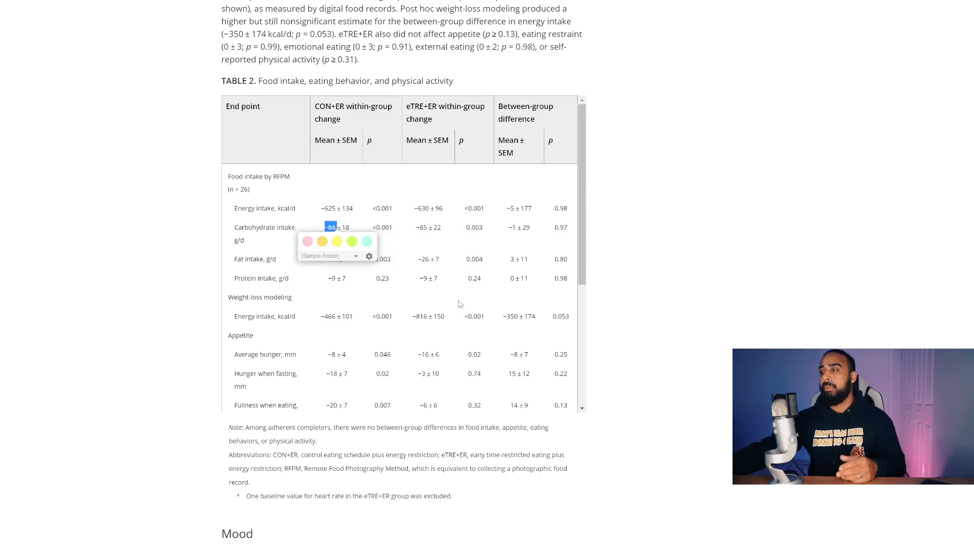
{"action": "mouse_move", "coordinate": [460, 302]}
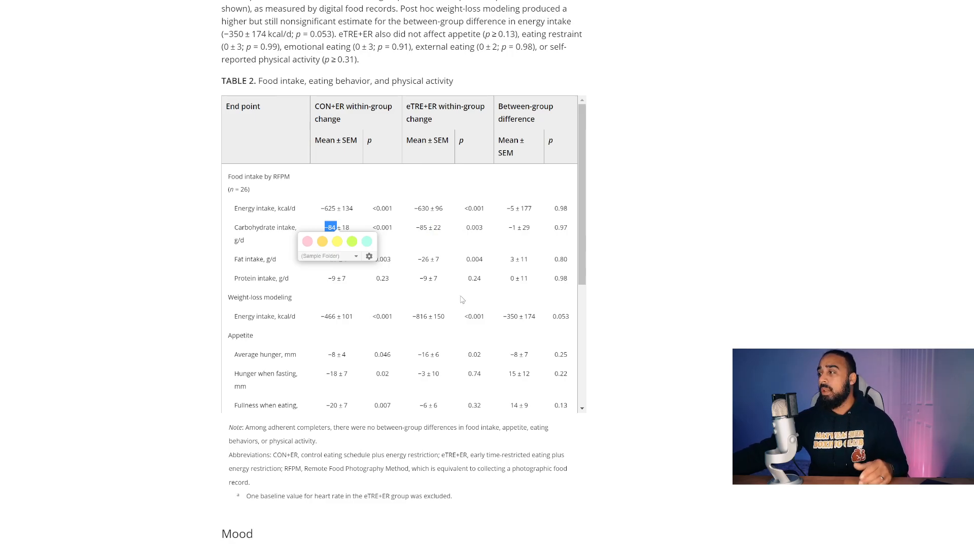
{"action": "mouse_move", "coordinate": [441, 314]}
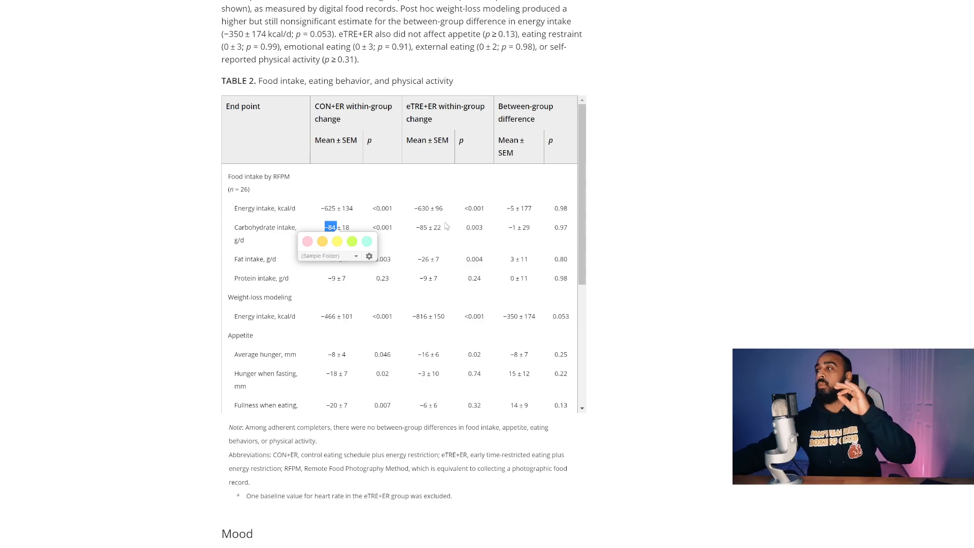
{"action": "mouse_move", "coordinate": [448, 237]}
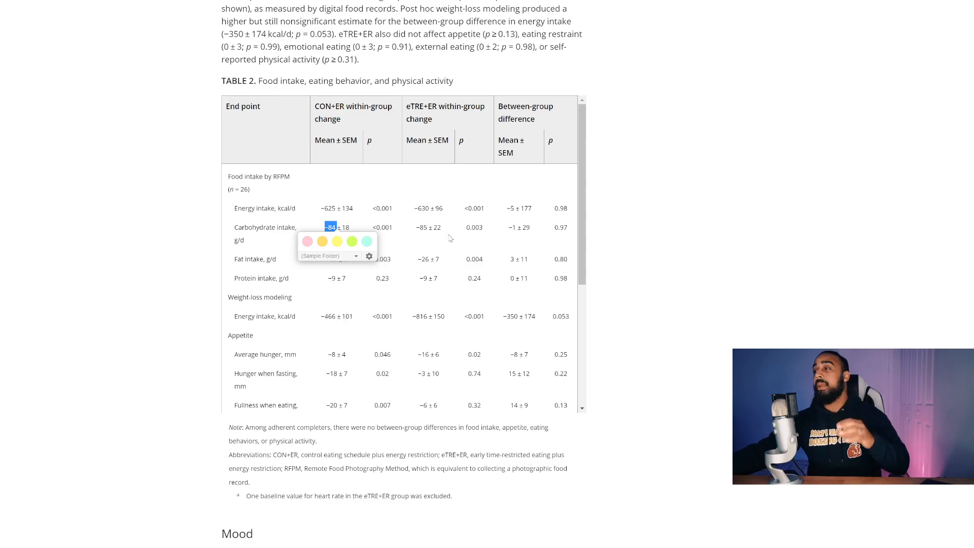
Scroll through the rest of Table 2 to the Mood section and Figure 4 charts
{"action": "scroll", "scroll_direction": "down", "scroll_amount": 3}
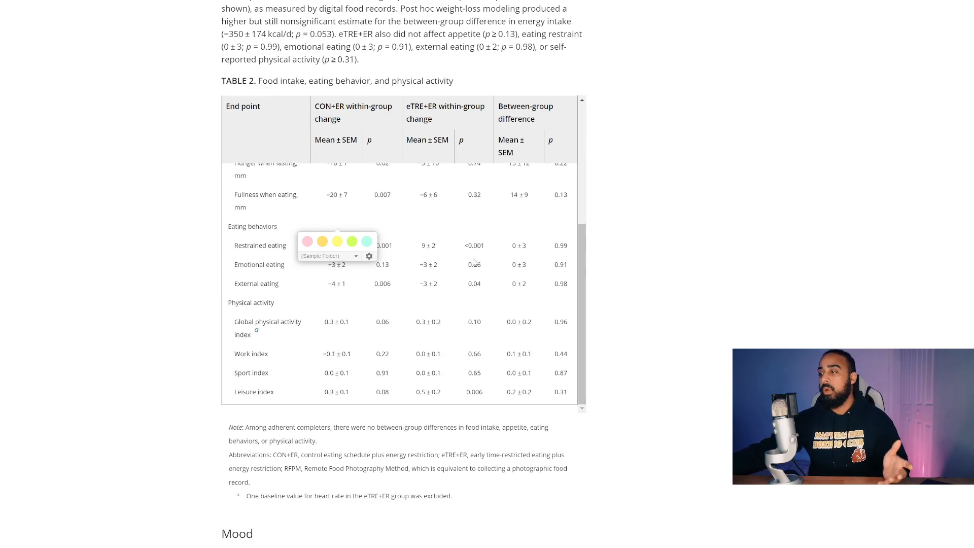
{"action": "scroll", "scroll_direction": "down", "scroll_amount": 3}
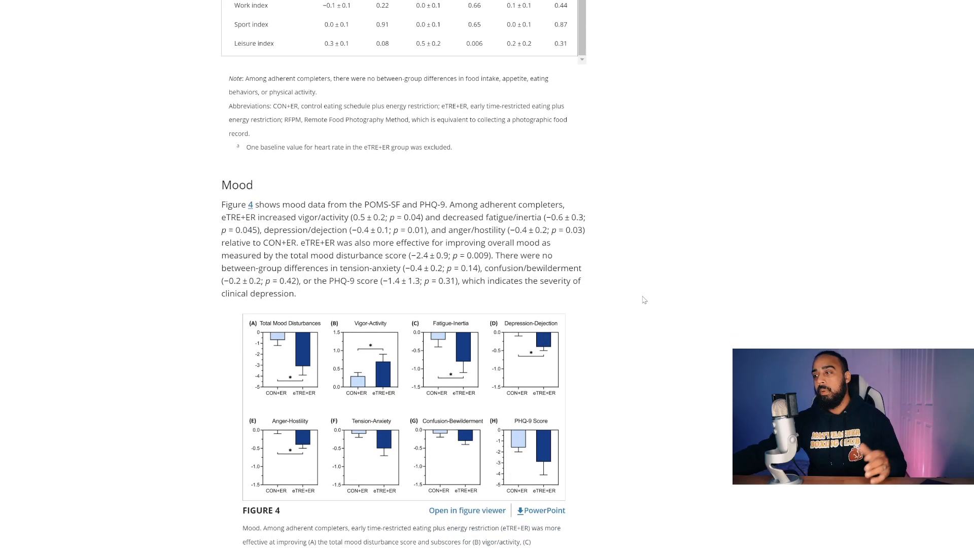
{"action": "scroll", "scroll_direction": "down", "scroll_amount": 3}
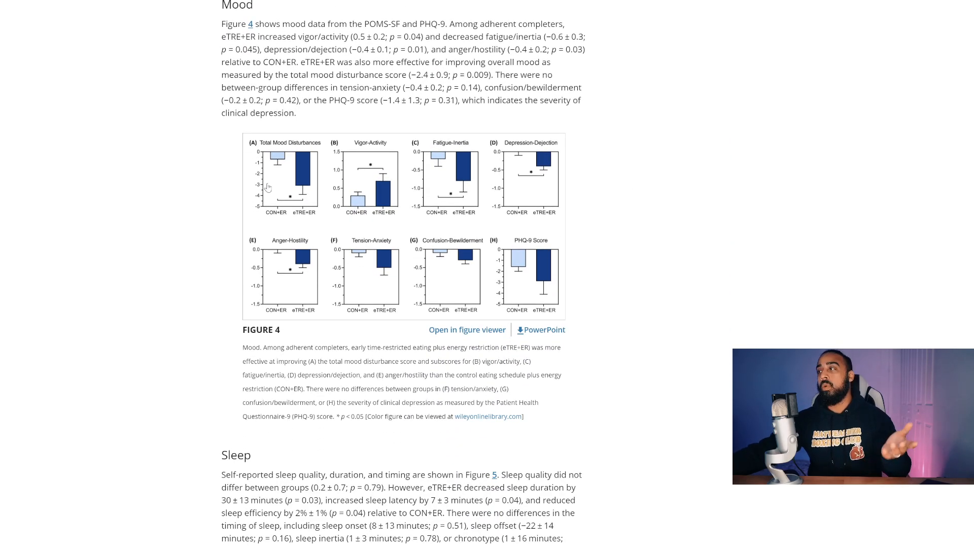
{"action": "mouse_move", "coordinate": [588, 202]}
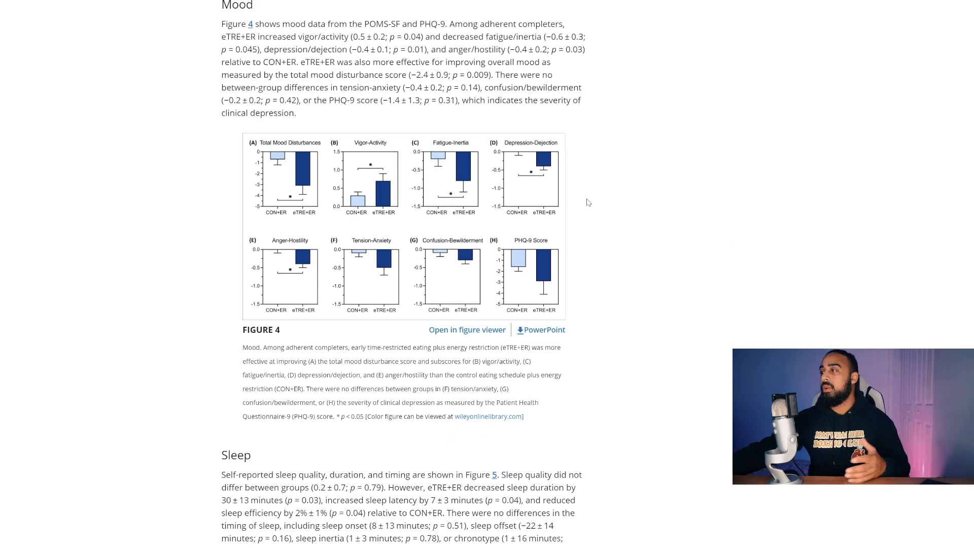
{"action": "mouse_move", "coordinate": [462, 196]}
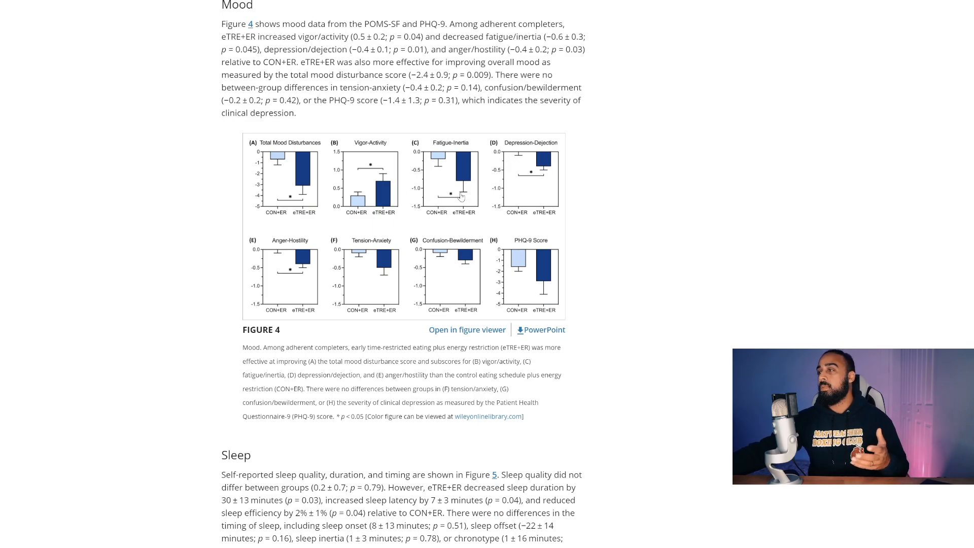
{"action": "mouse_move", "coordinate": [630, 276]}
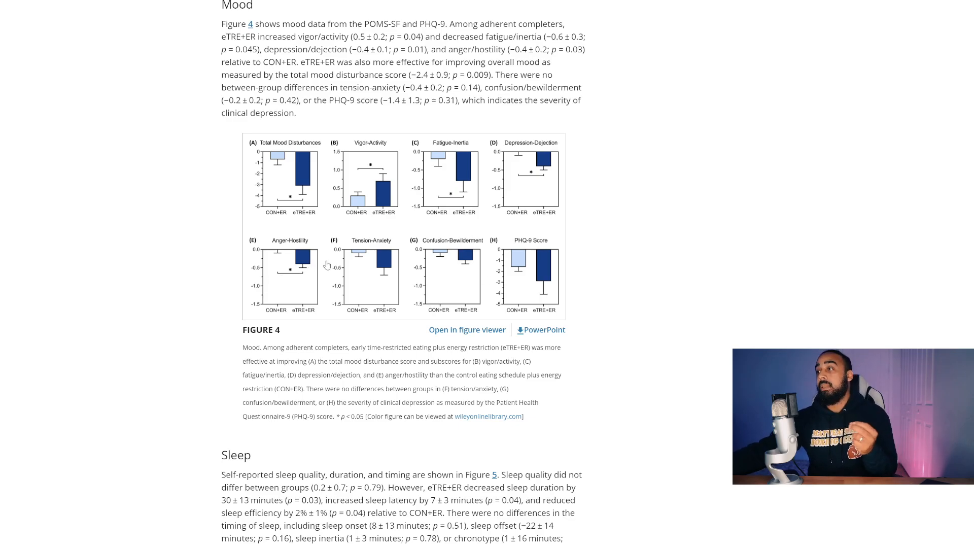
{"action": "mouse_move", "coordinate": [540, 263]}
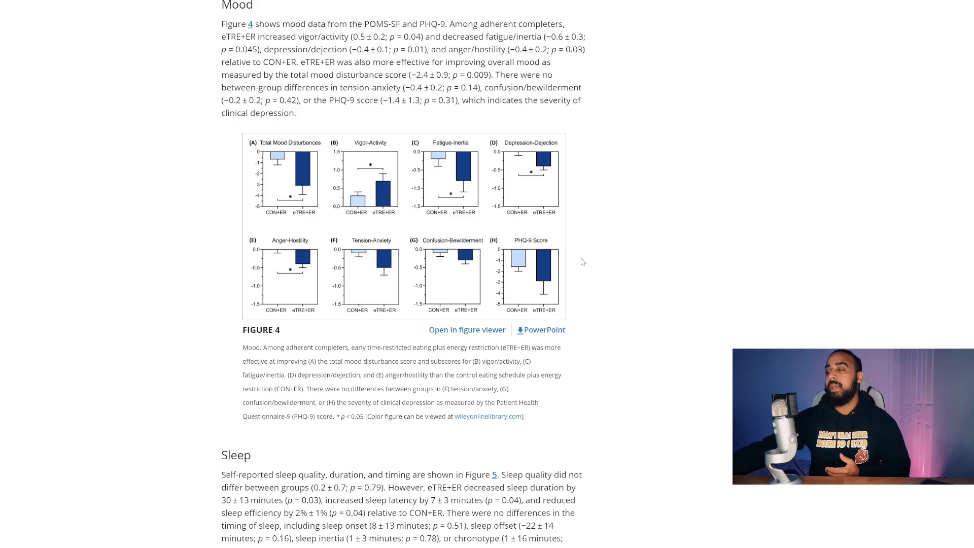
Scroll past Figure 5 through the Discussion's mood, sleep and limitations paragraphs
{"action": "scroll", "scroll_direction": "down", "scroll_amount": 3}
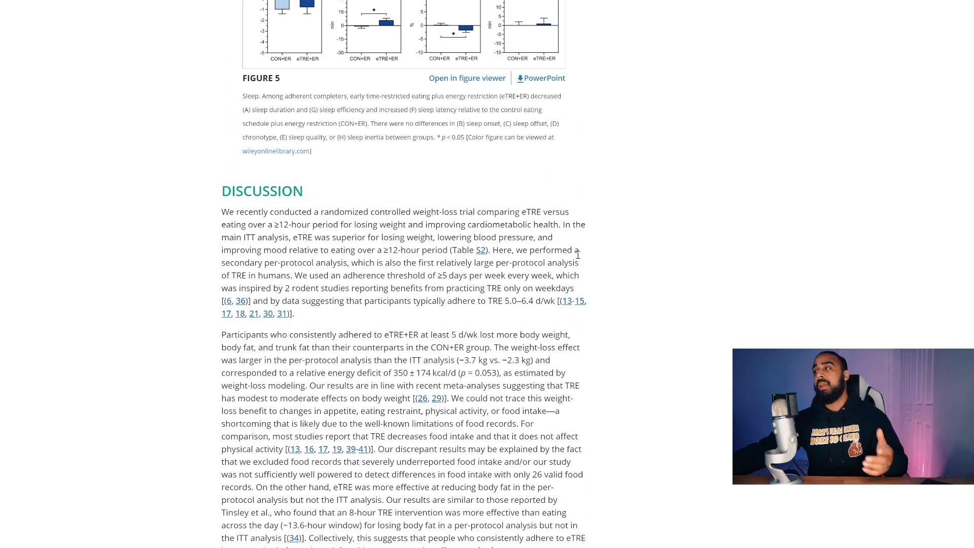
{"action": "scroll", "scroll_direction": "down", "scroll_amount": 3}
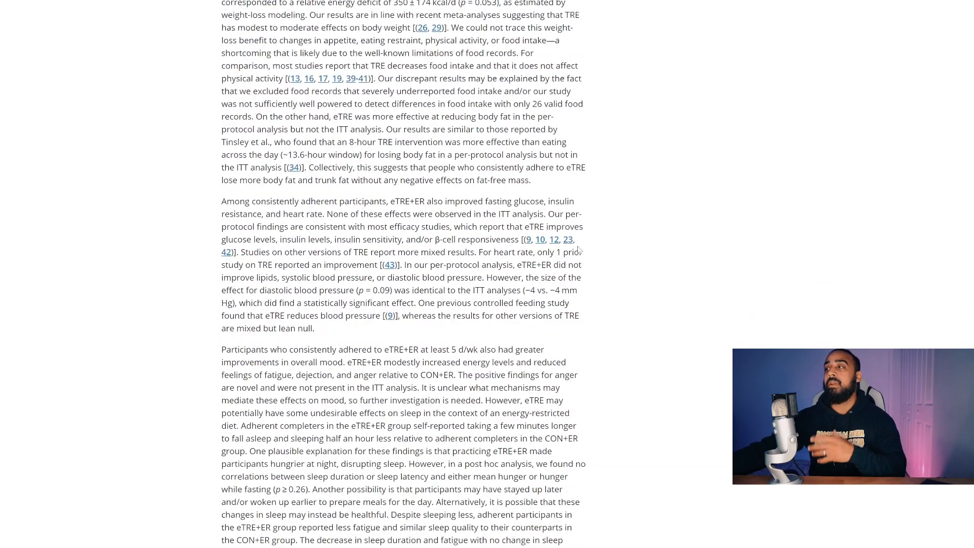
{"action": "scroll", "scroll_direction": "down", "scroll_amount": 3}
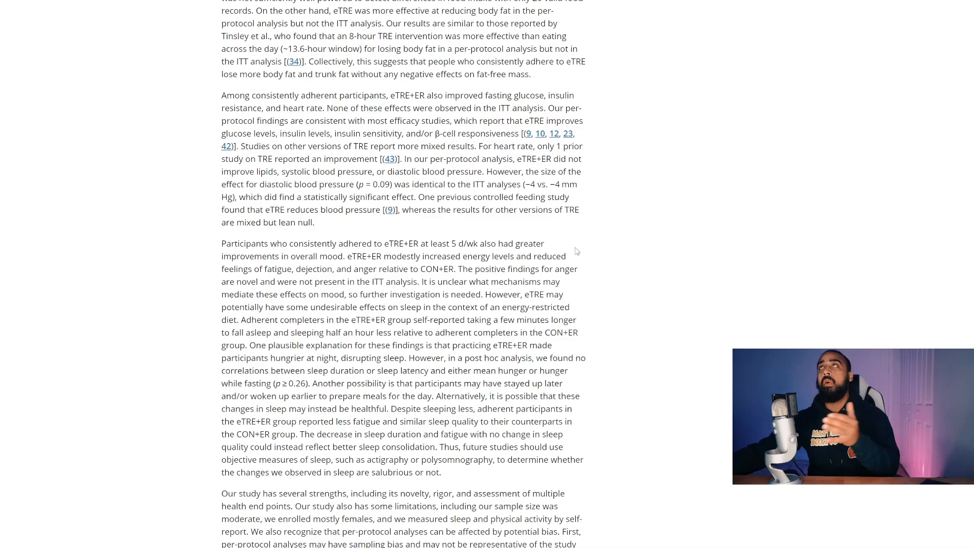
{"action": "scroll", "scroll_direction": "down", "scroll_amount": 3}
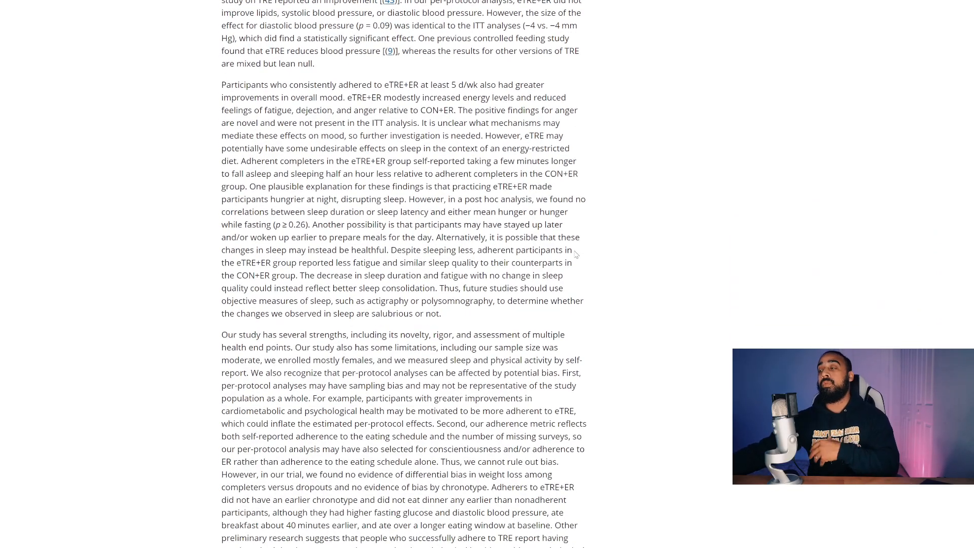